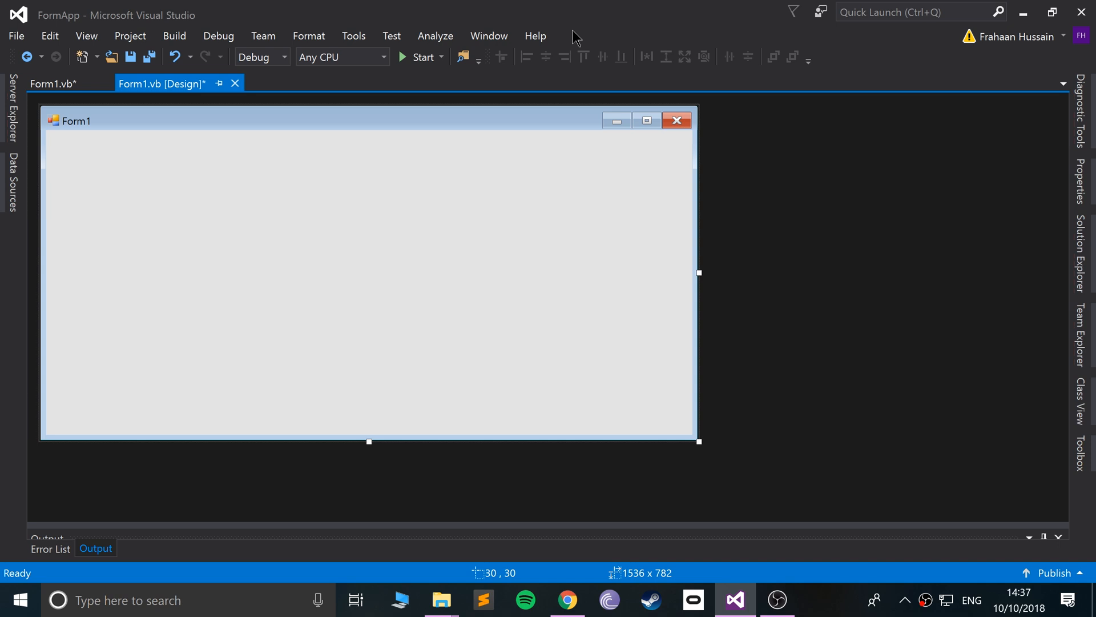
mouse_move(823, 8)
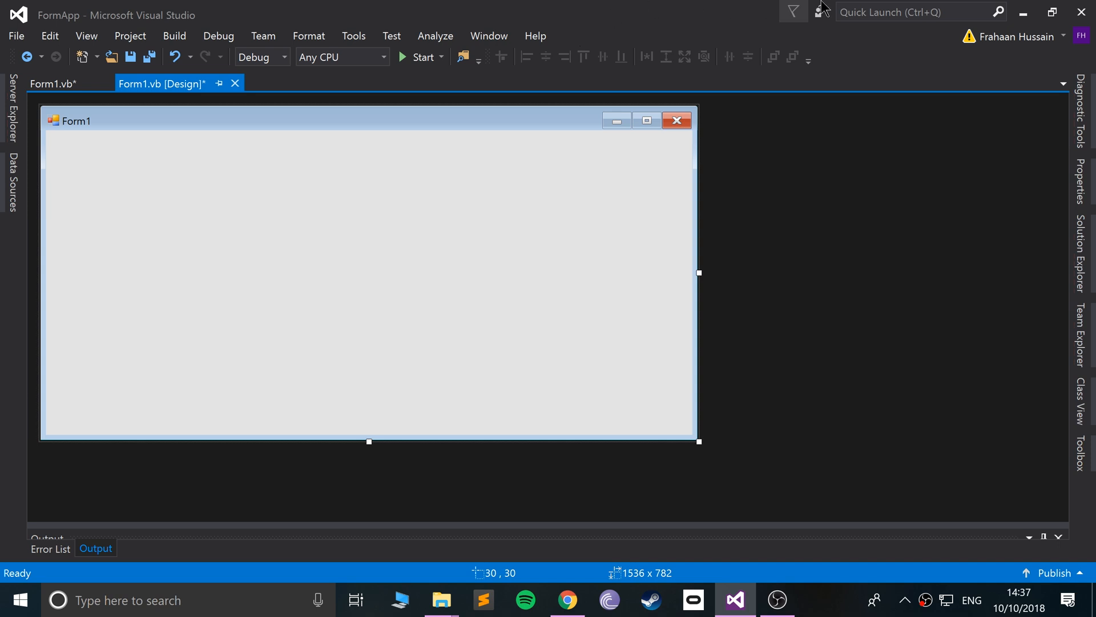
mouse_move(1018, 448)
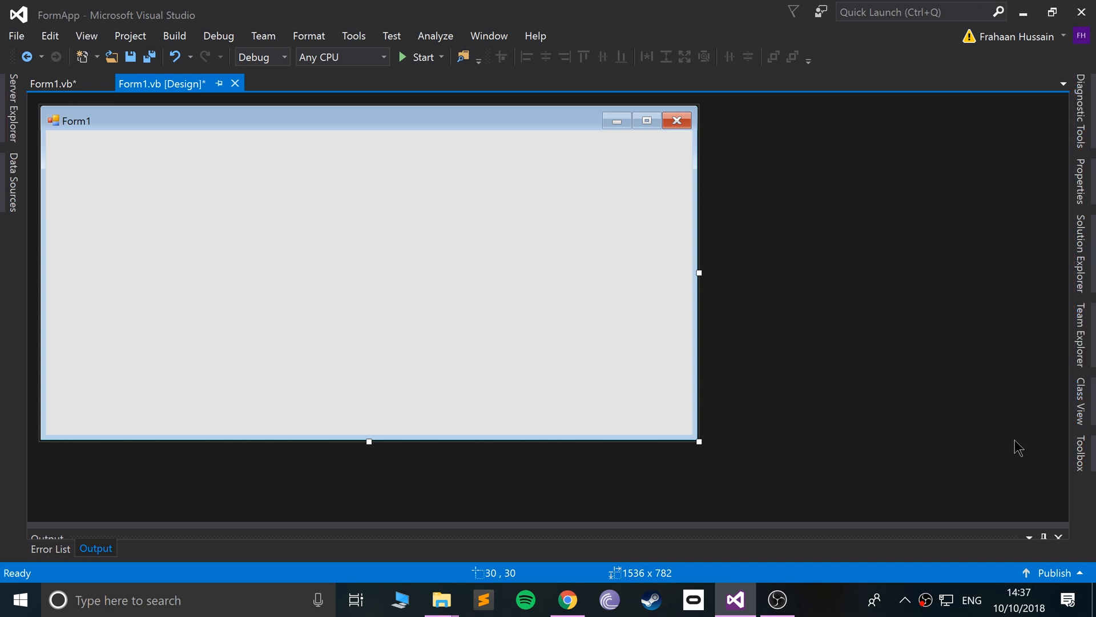
Select the ListView control in the Toolbox to place on Form1
left_click(1084, 458)
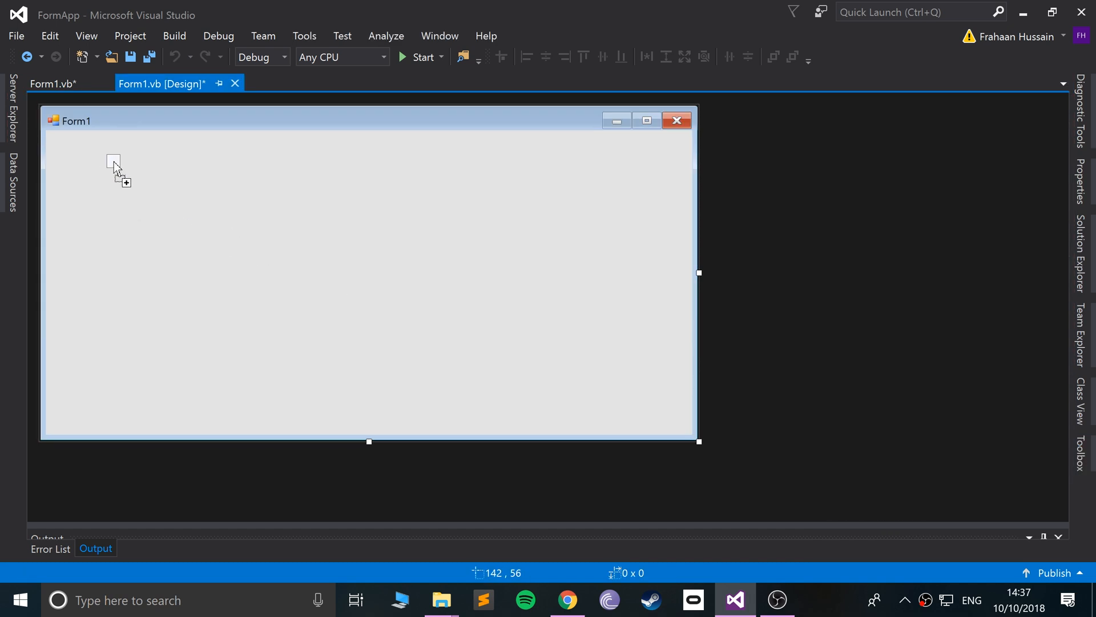
Draw a tall ListView on the left of Form1 and adjust its size and position
left_click_drag(113, 162, 234, 411)
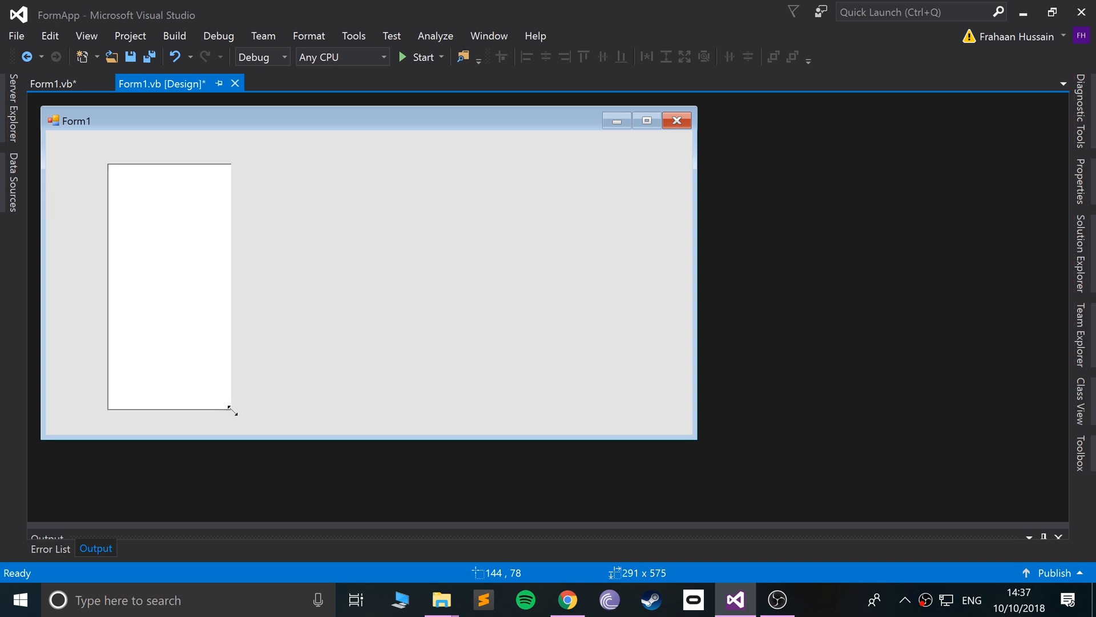
left_click_drag(234, 411, 223, 397)
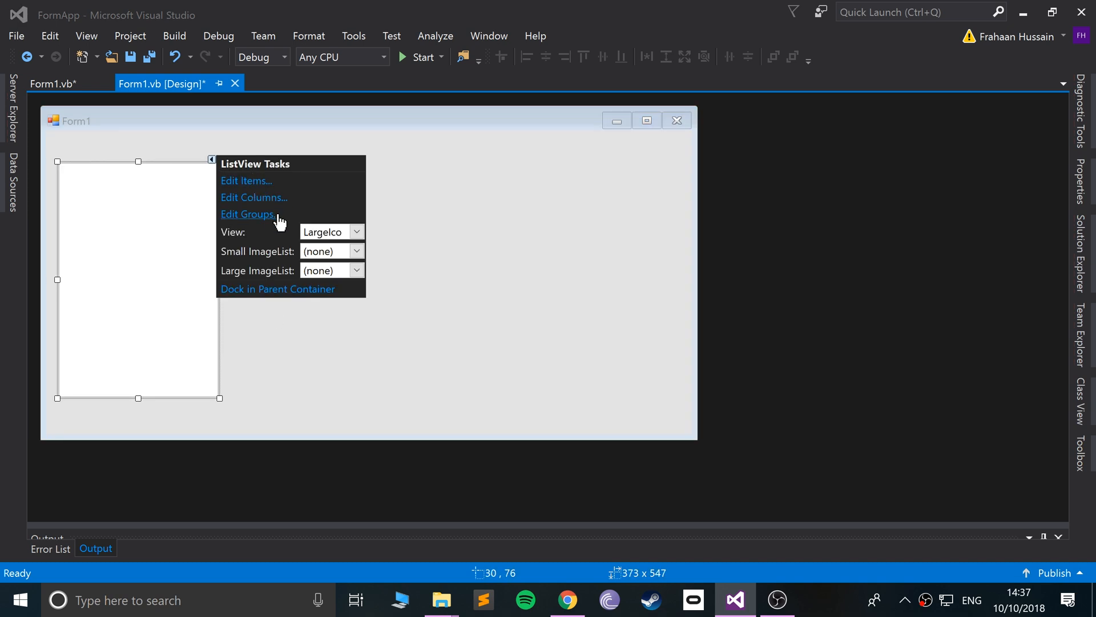
mouse_move(246, 180)
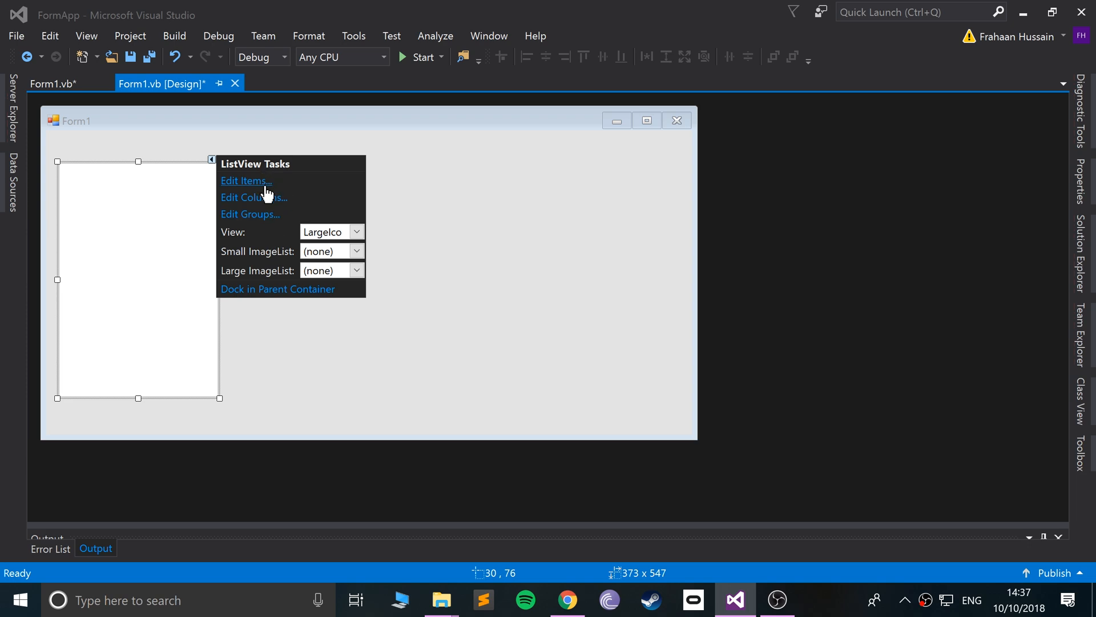
Add four ListView items with text One, Two, Three and Four
left_click(243, 180)
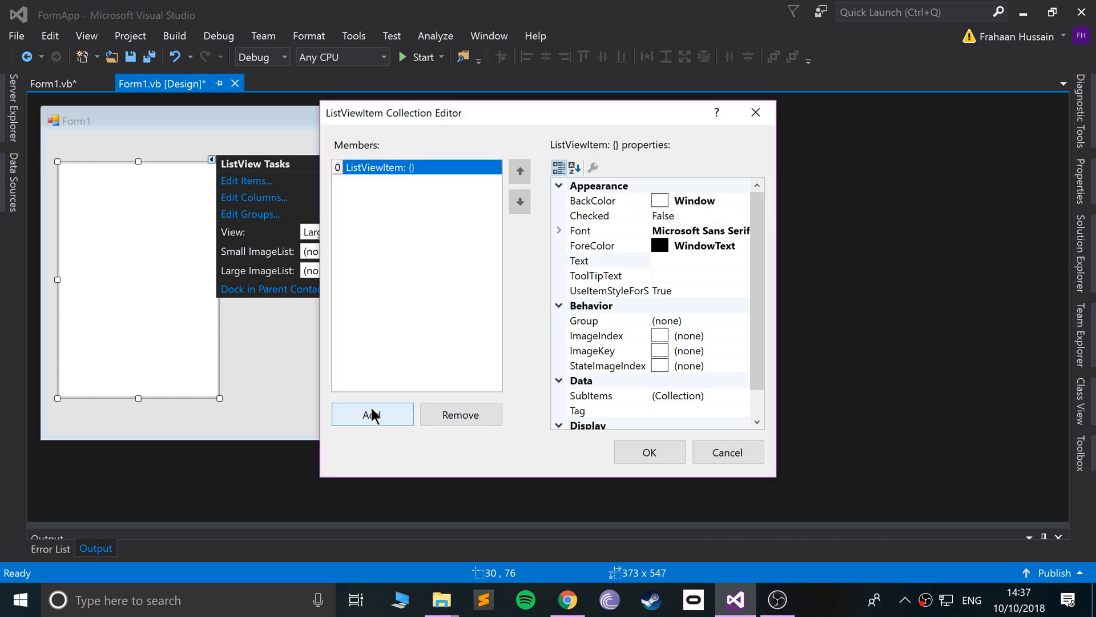
left_click(372, 414)
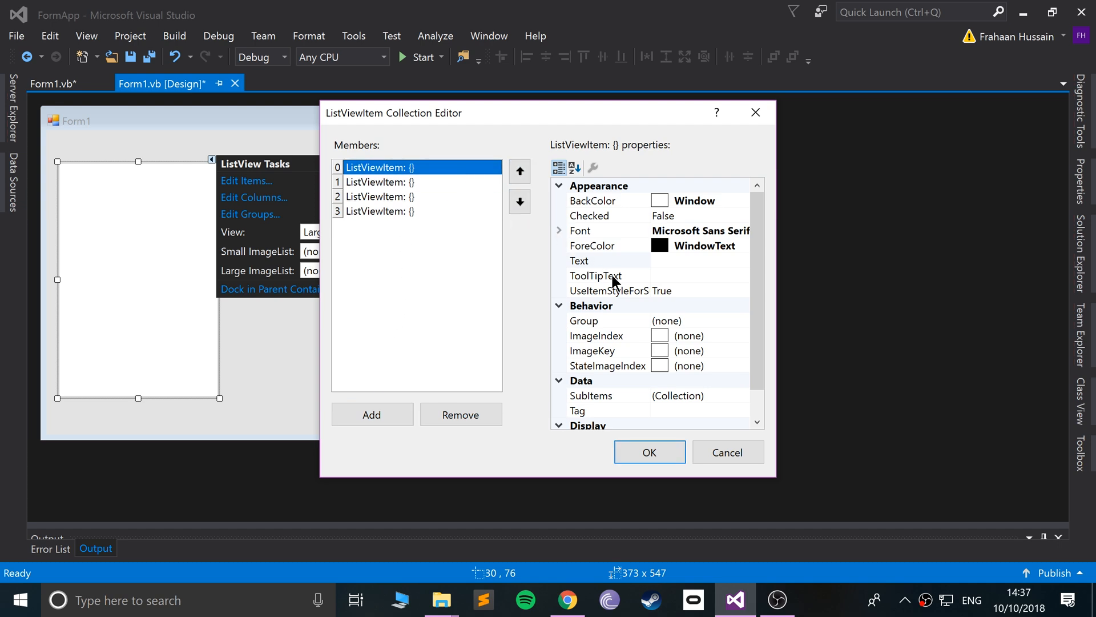
left_click(608, 260)
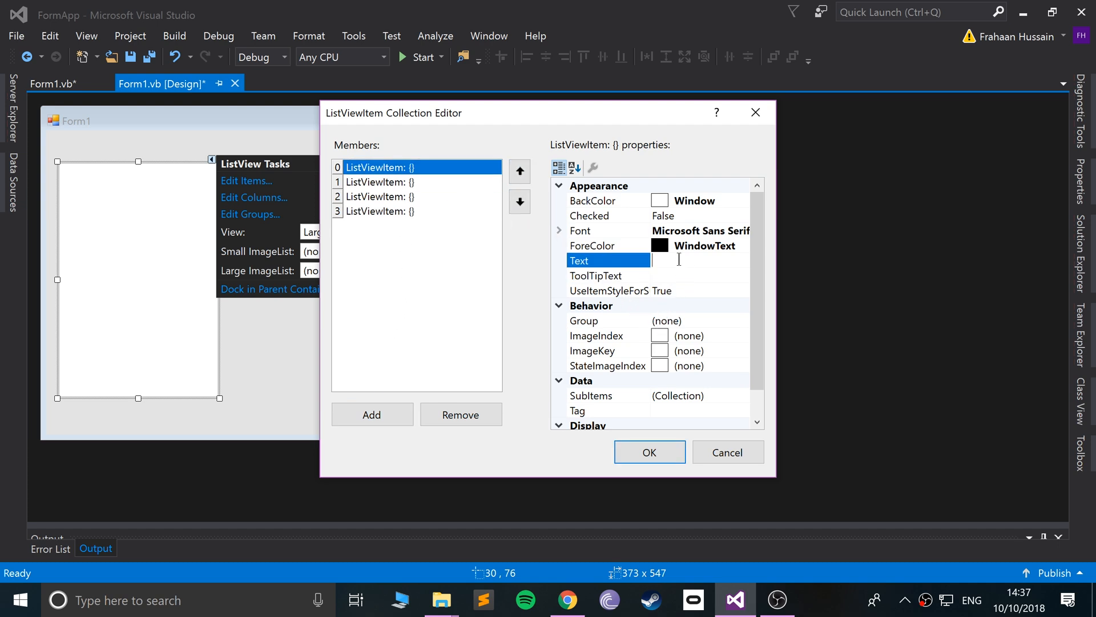
type("One")
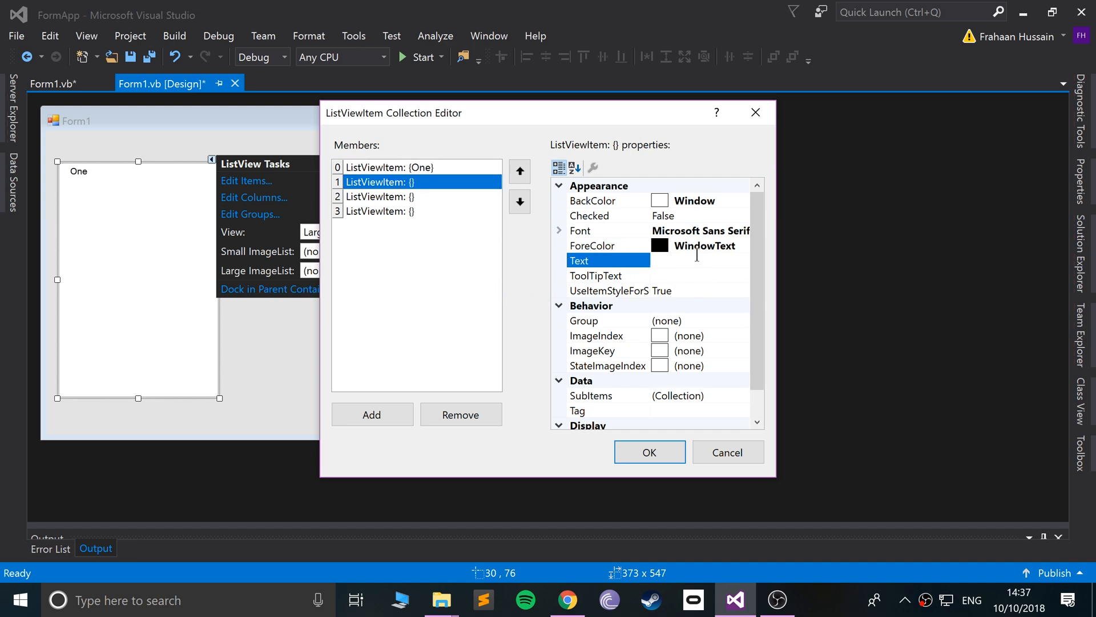
type("Two")
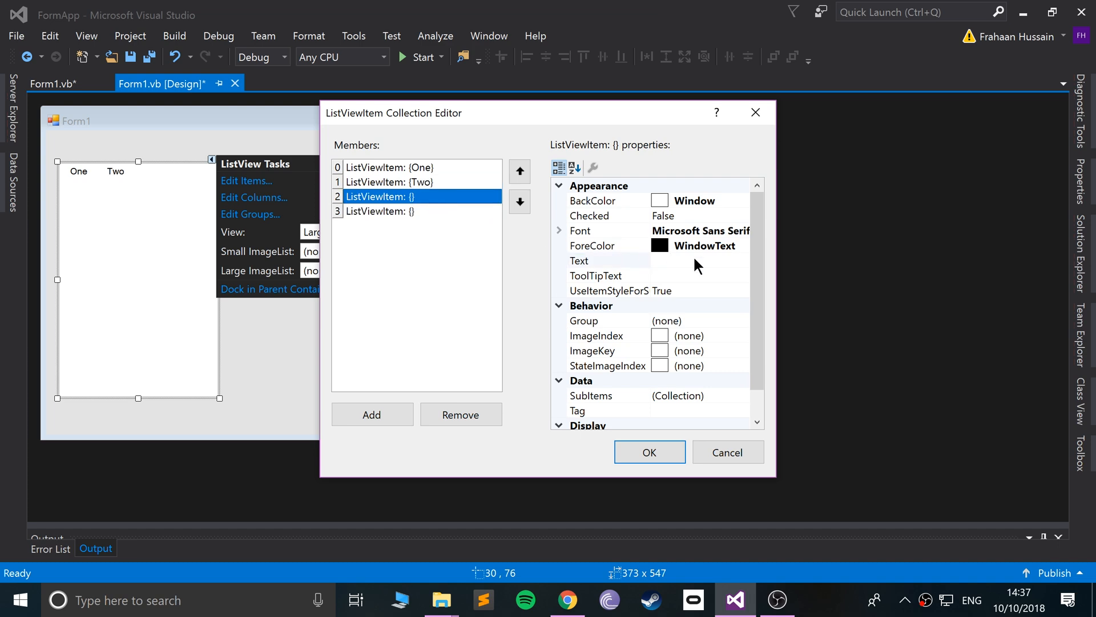
type("Thjr")
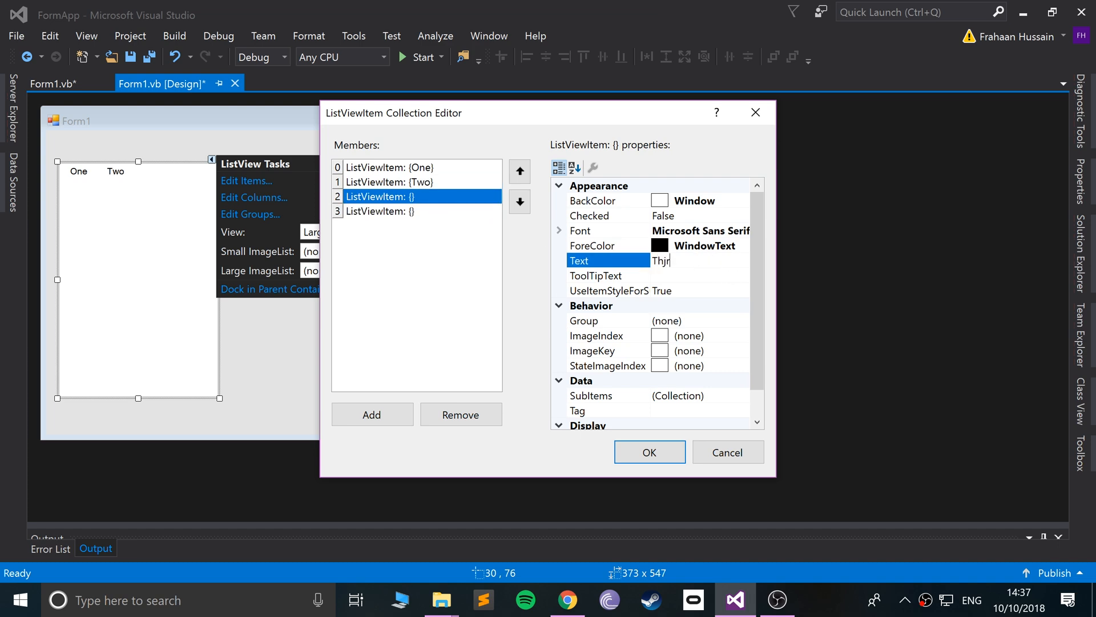
type("Three")
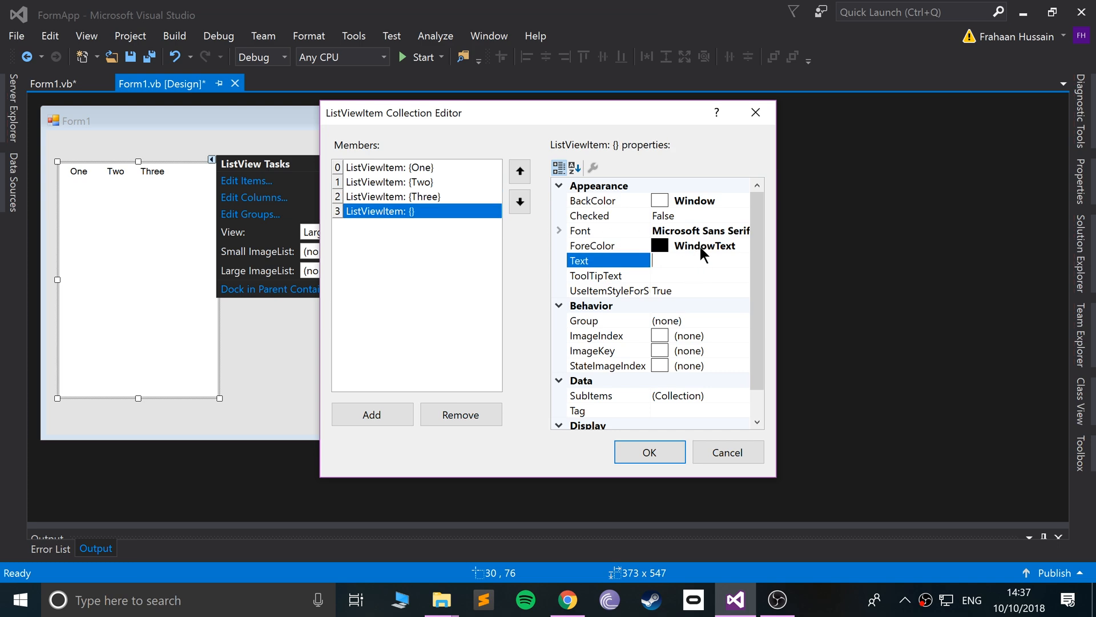
type("Four")
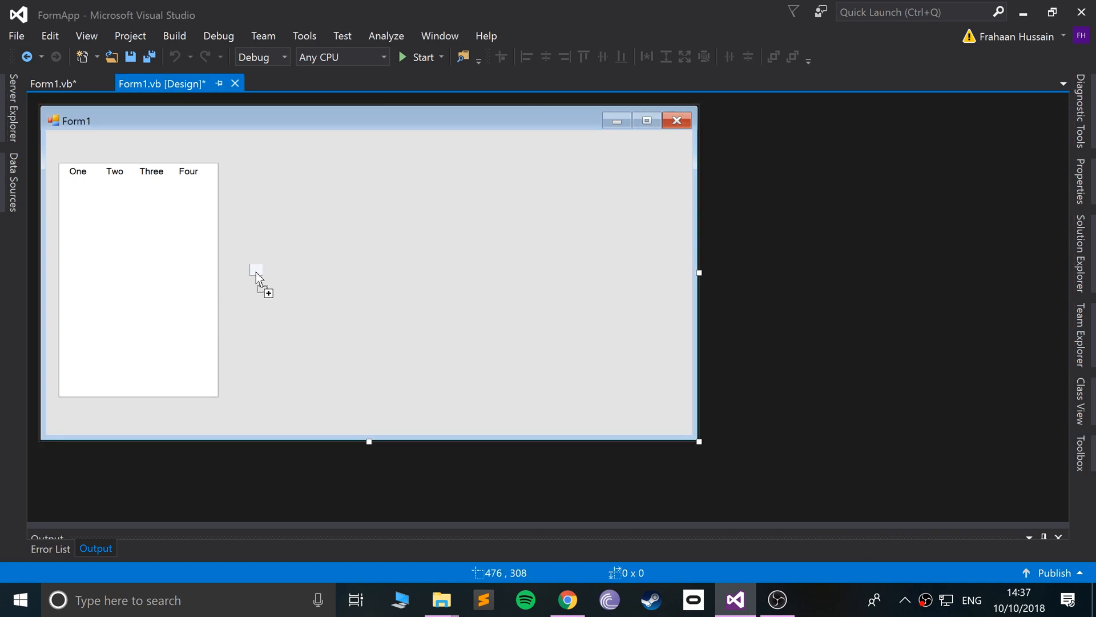
Draw Button1 to the right of the ListView on Form1
left_click_drag(256, 273, 307, 320)
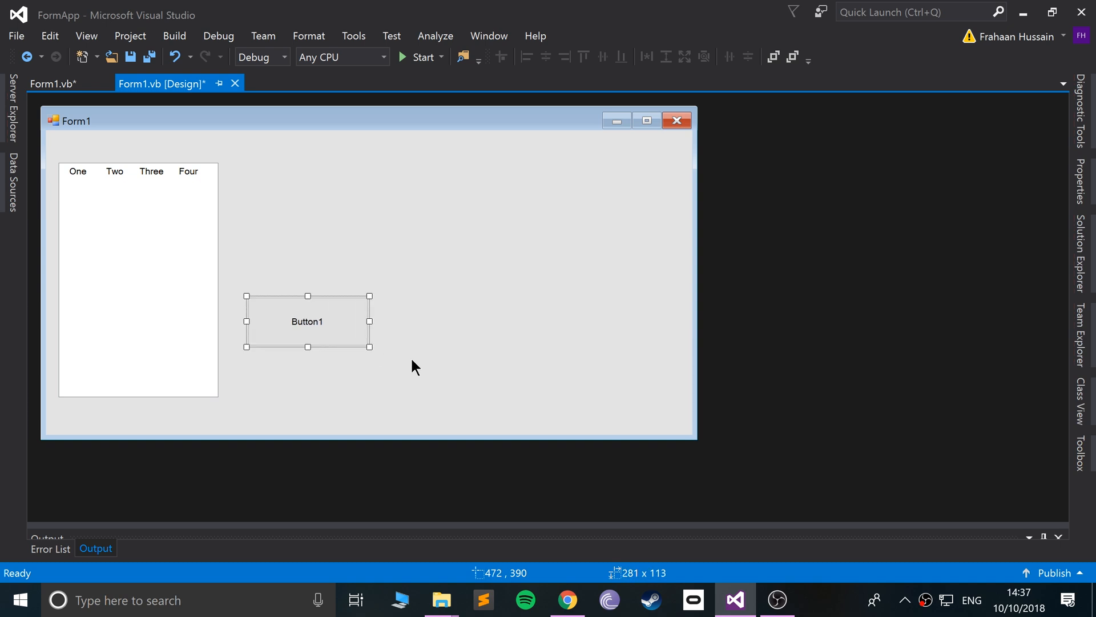
left_click(1084, 451)
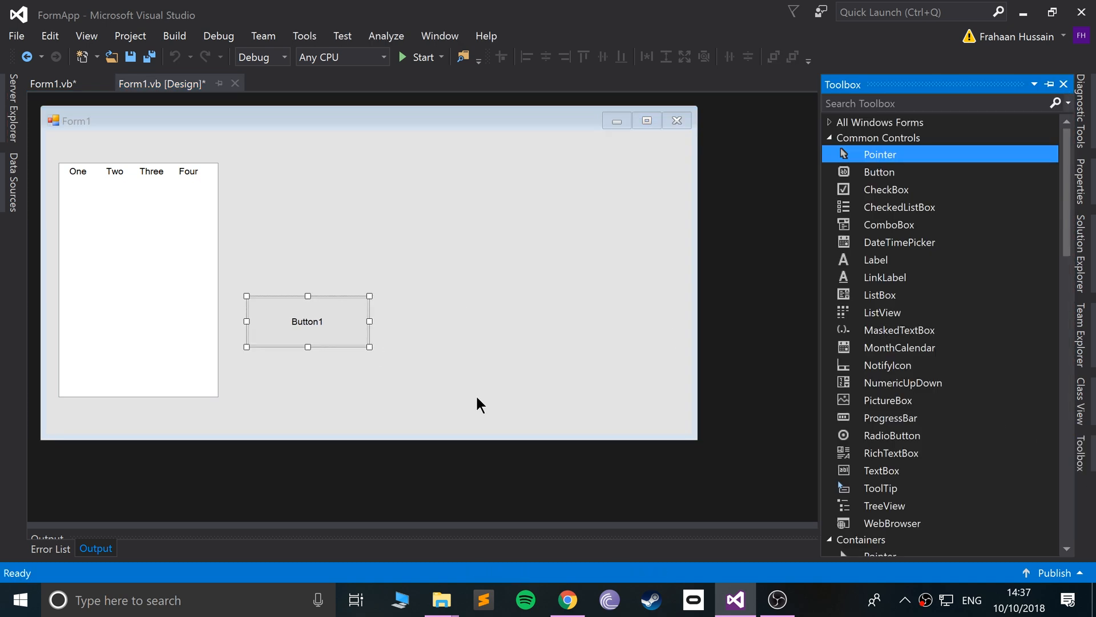
mouse_move(875, 260)
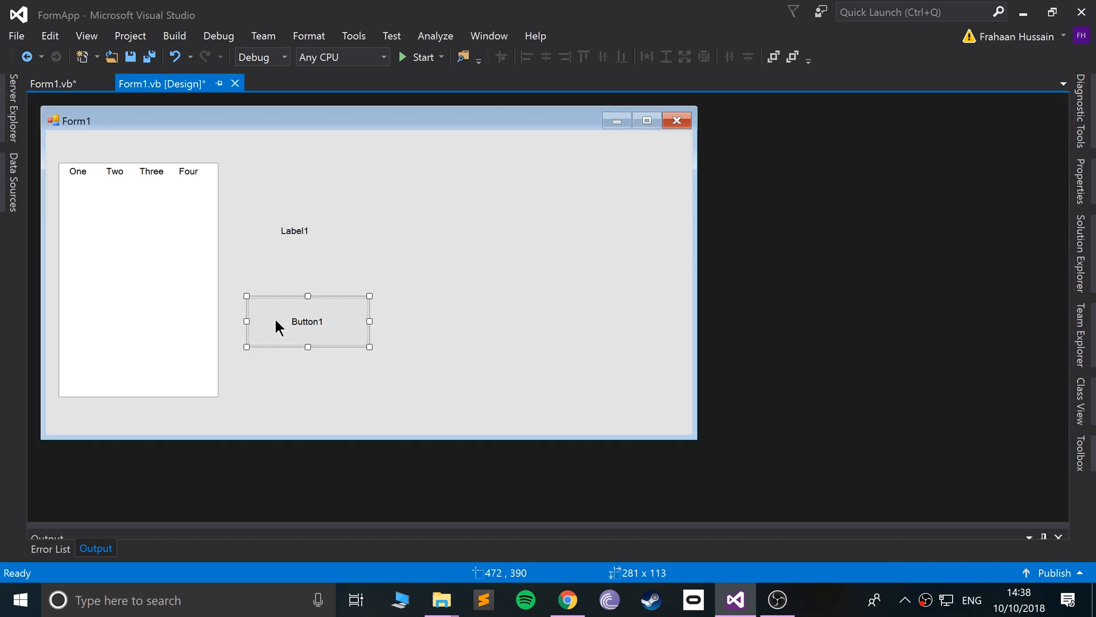
In Button1_Click, declare Dim str As String = ListView1.SelectedItems.Count
double_click(306, 321)
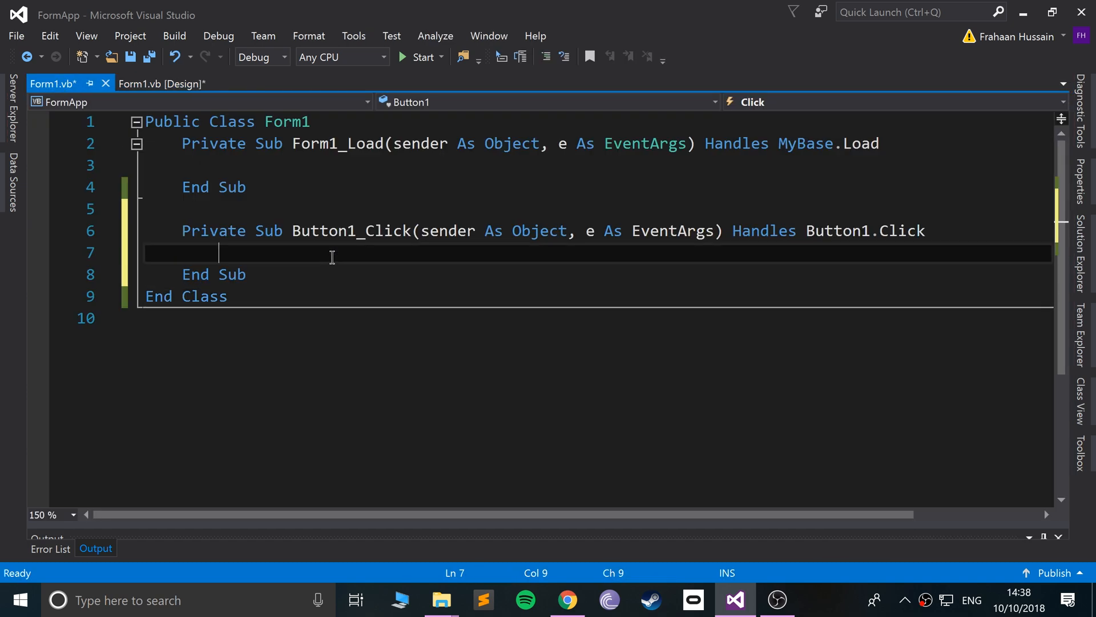
type("Dim")
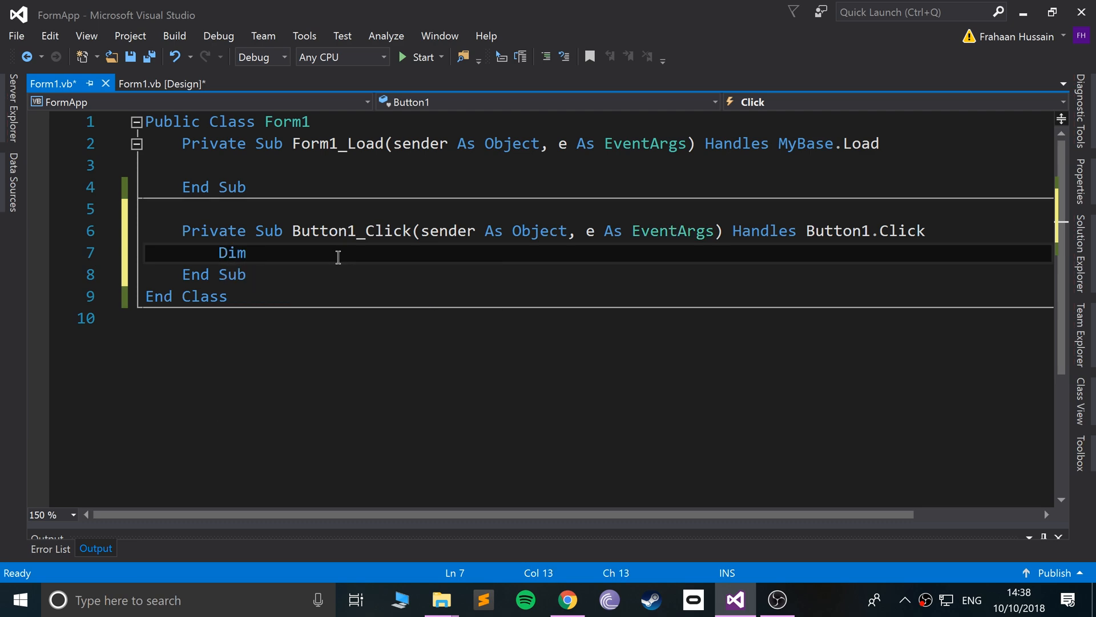
type("str As")
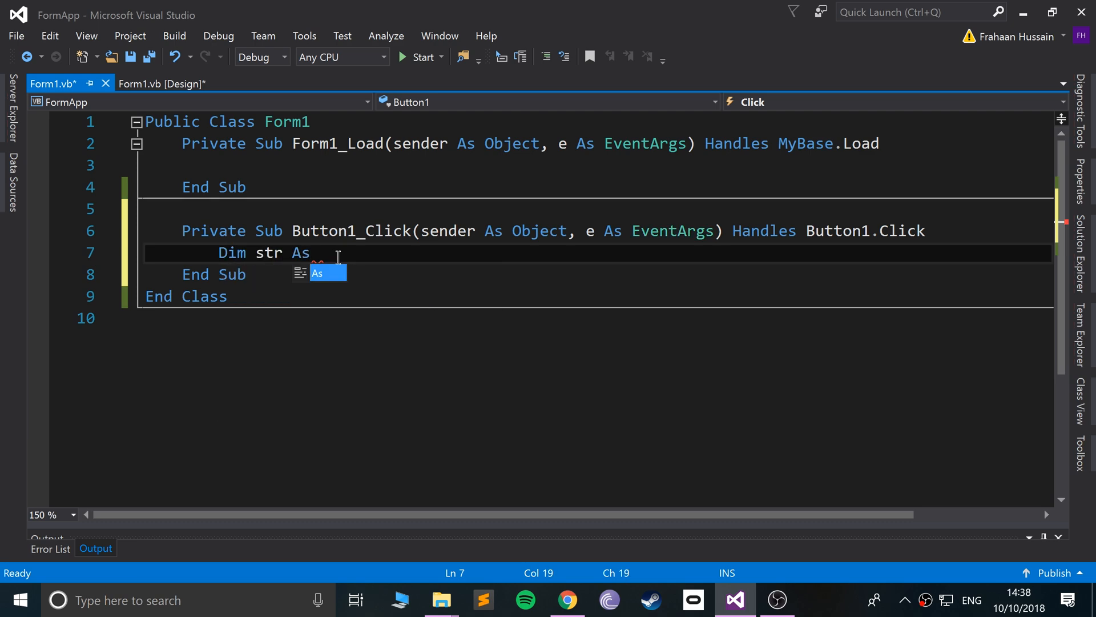
type("String")
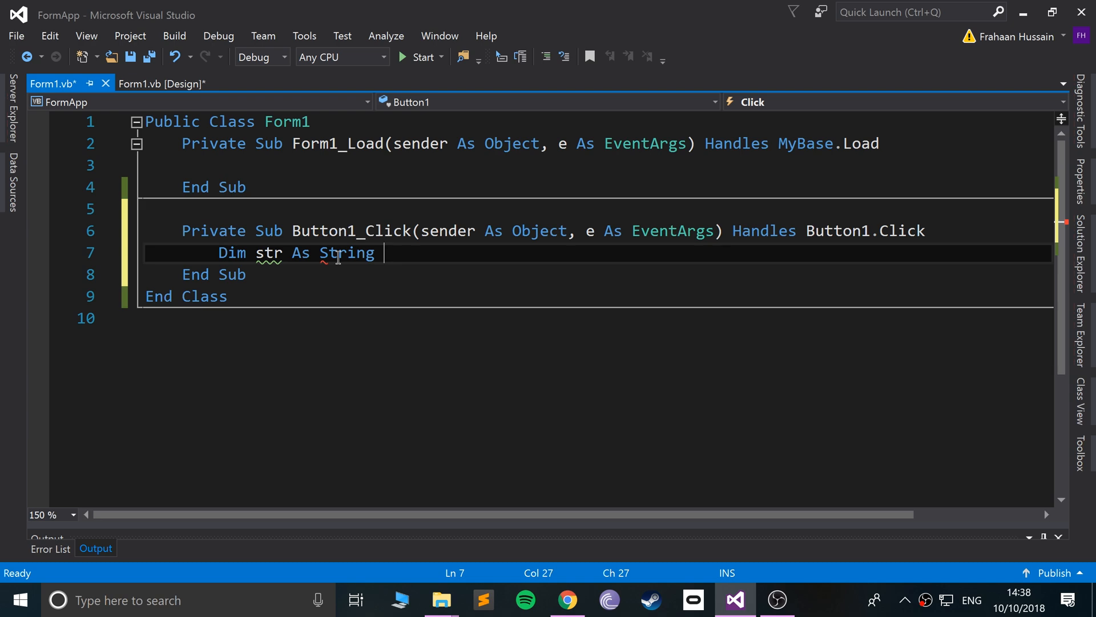
type("=")
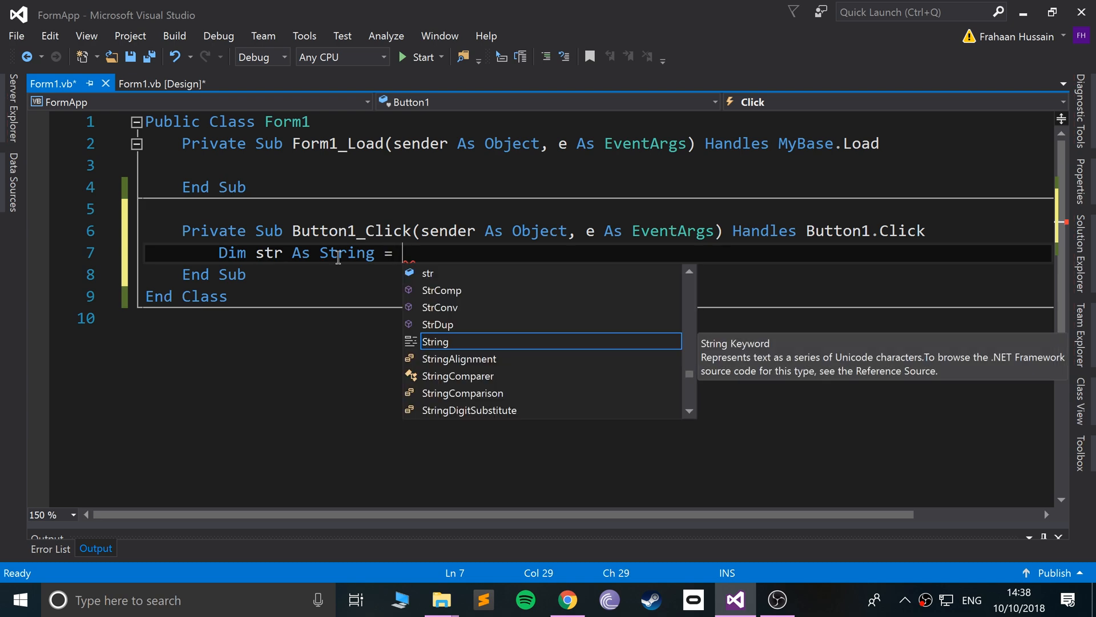
type("li")
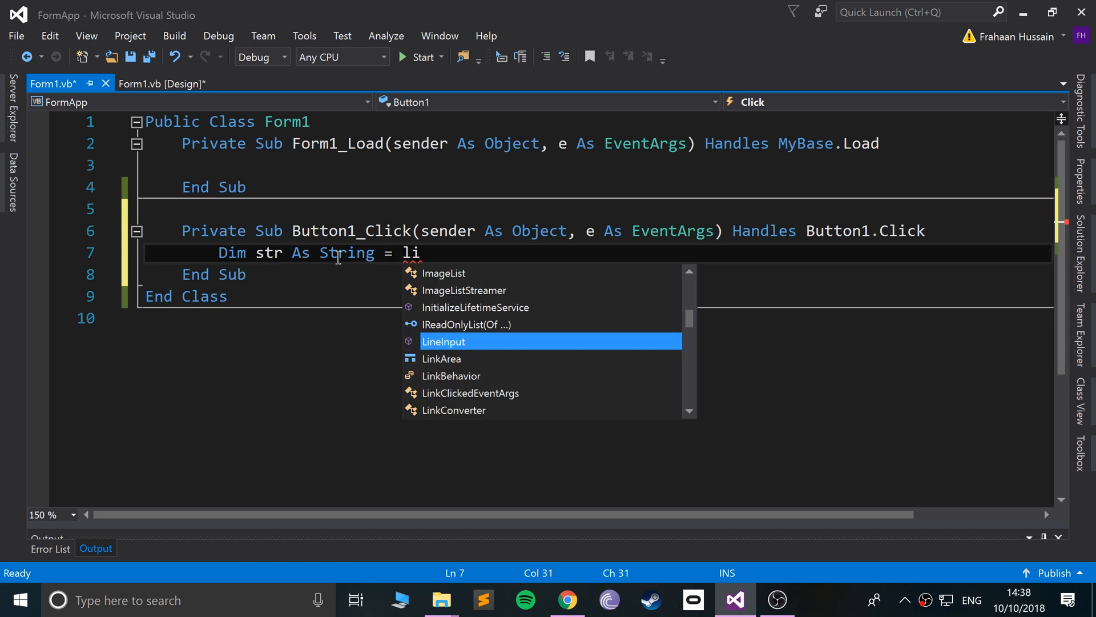
type("stv")
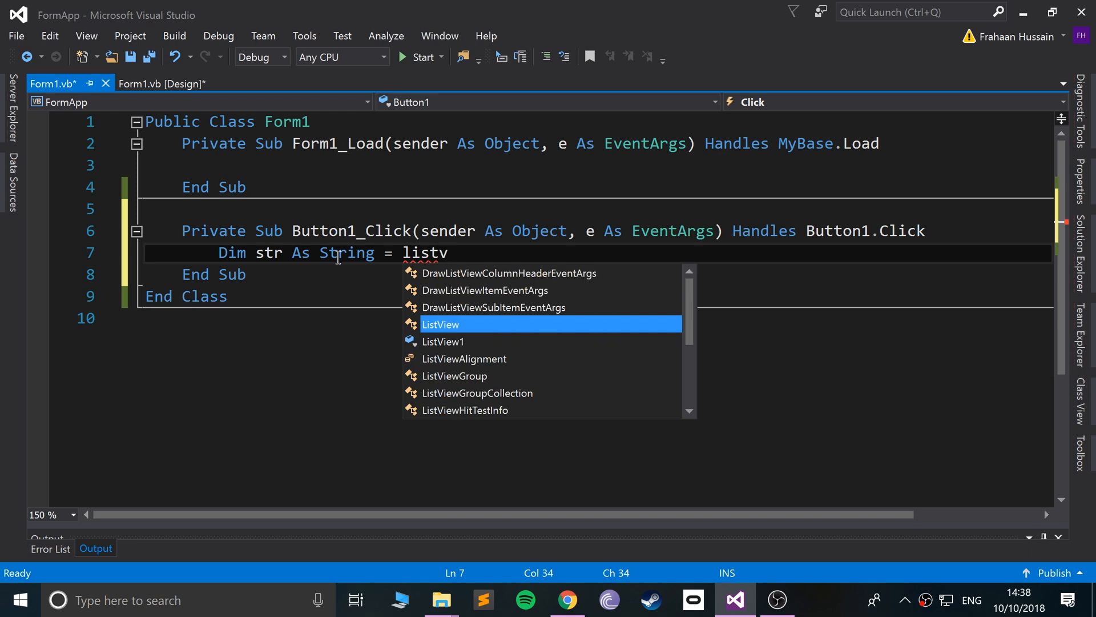
type("View1.s")
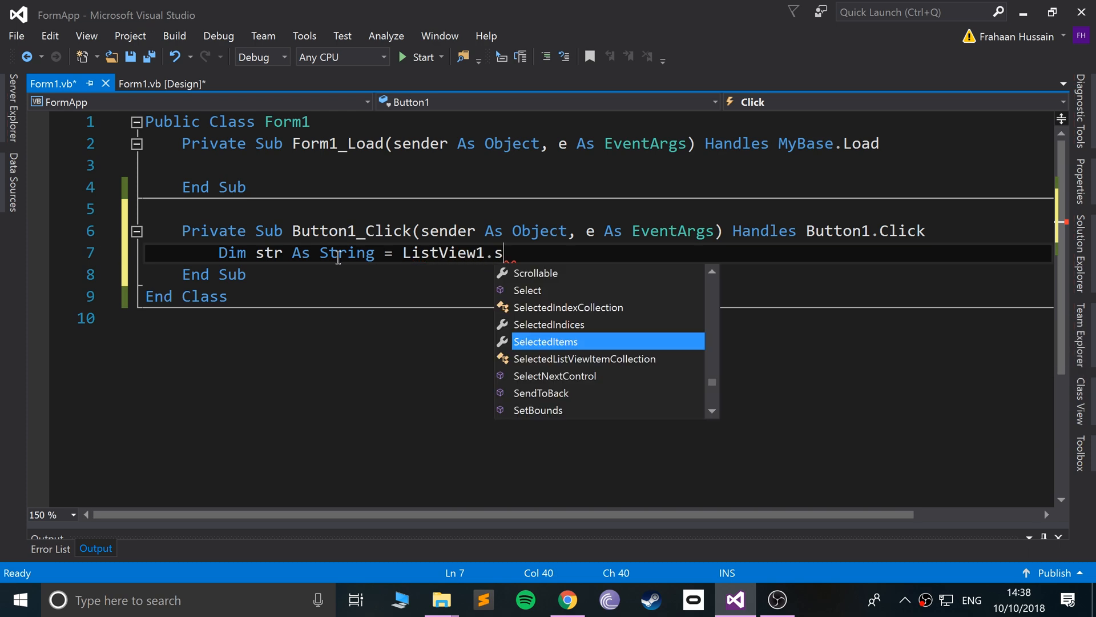
type("electedItems.Count")
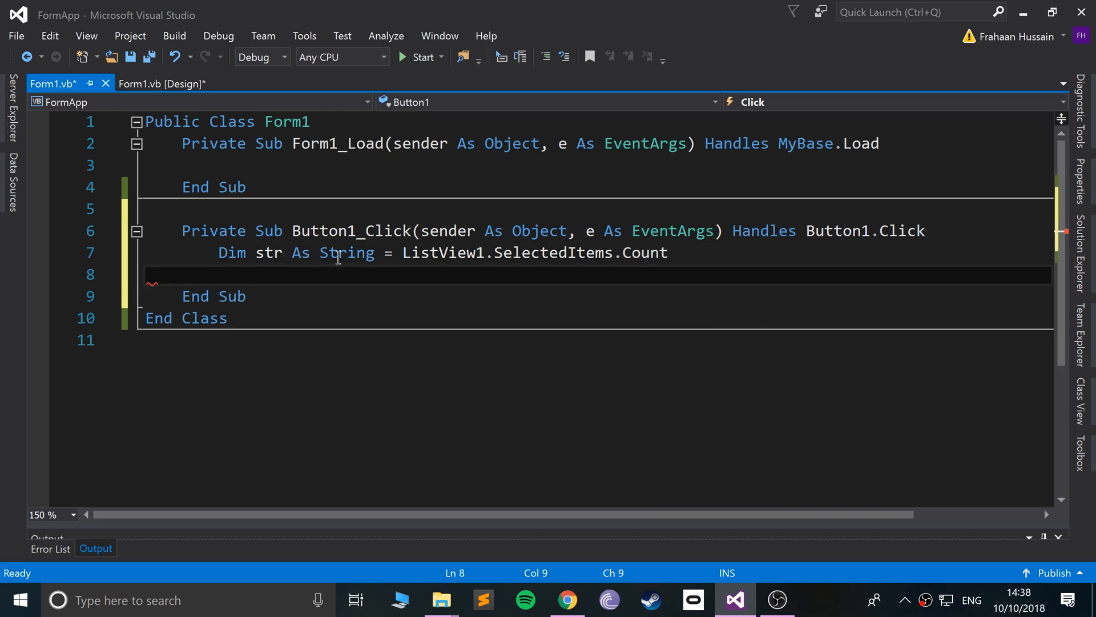
Add the line Label1.Text = str below the declaration
key("enter")
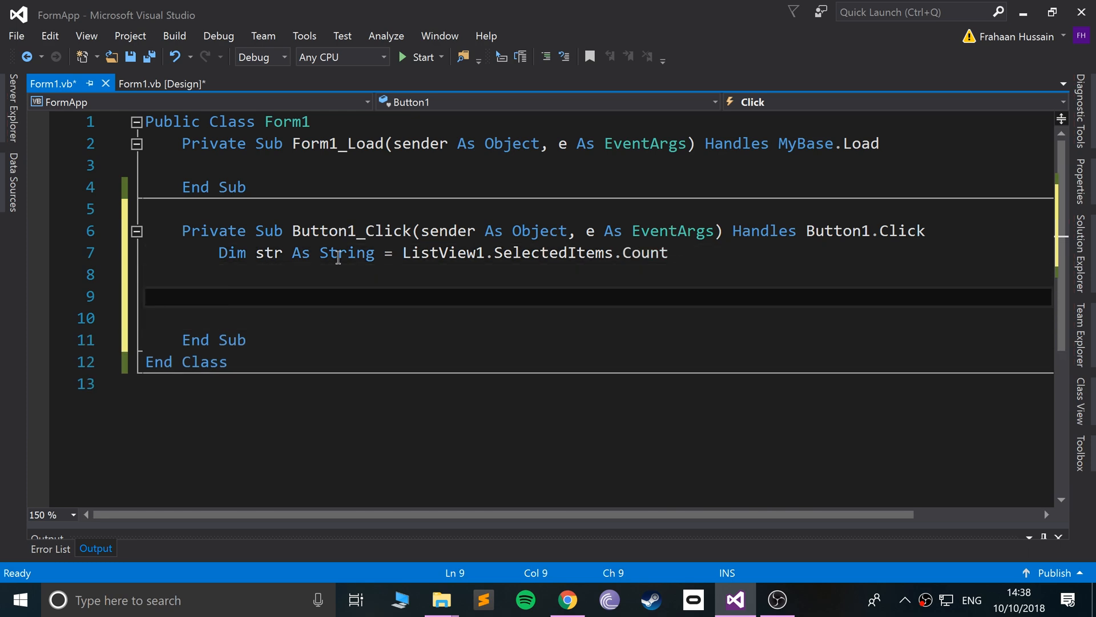
type("Label1")
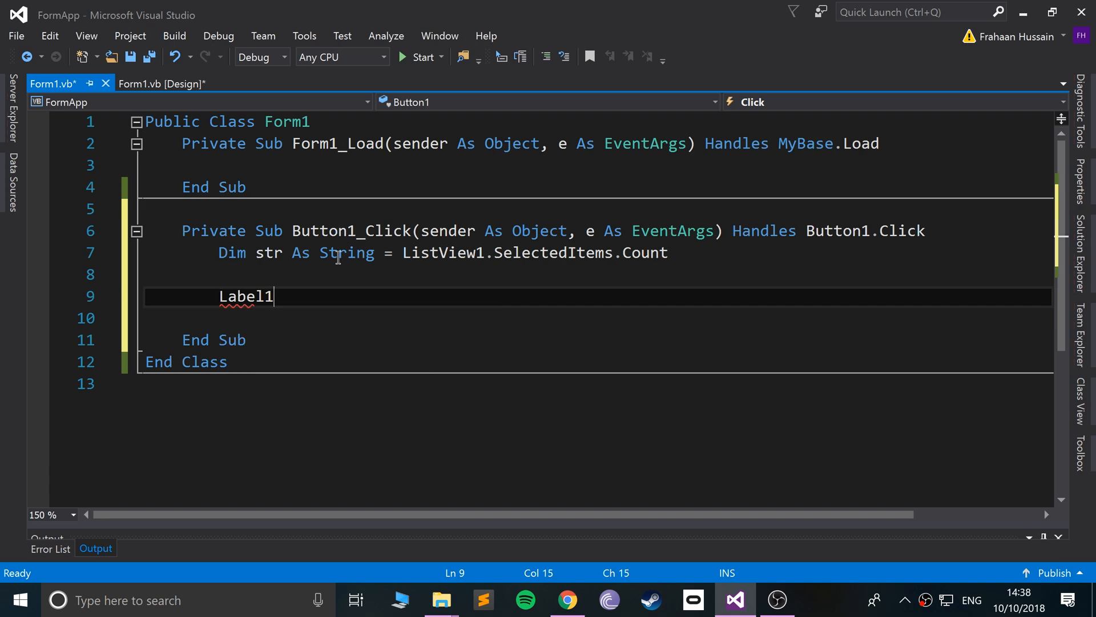
type(".")
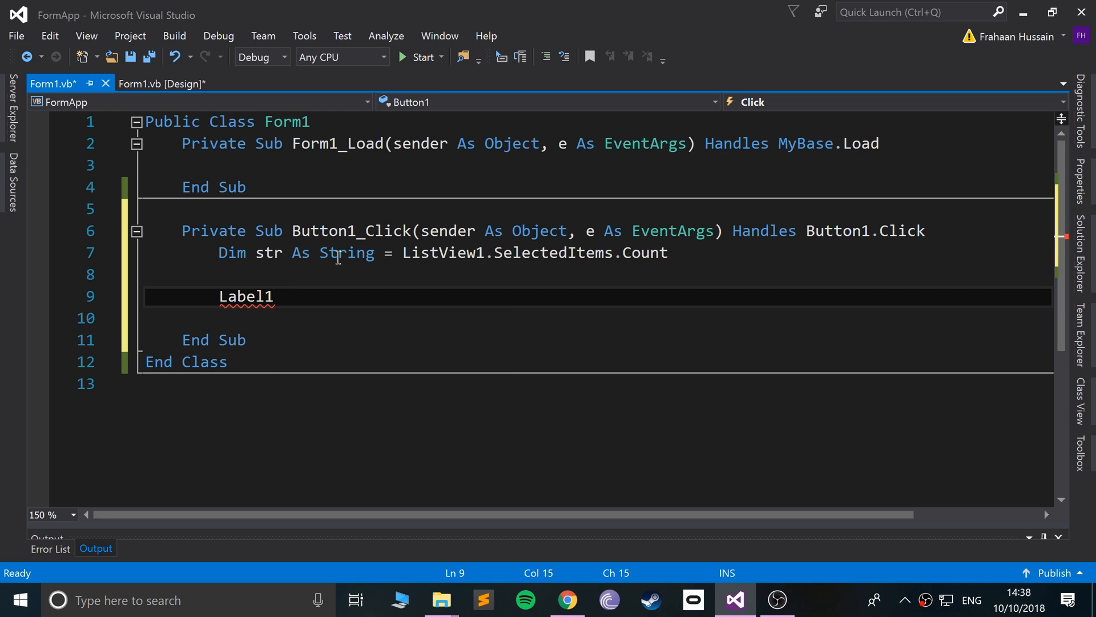
type(".Text =")
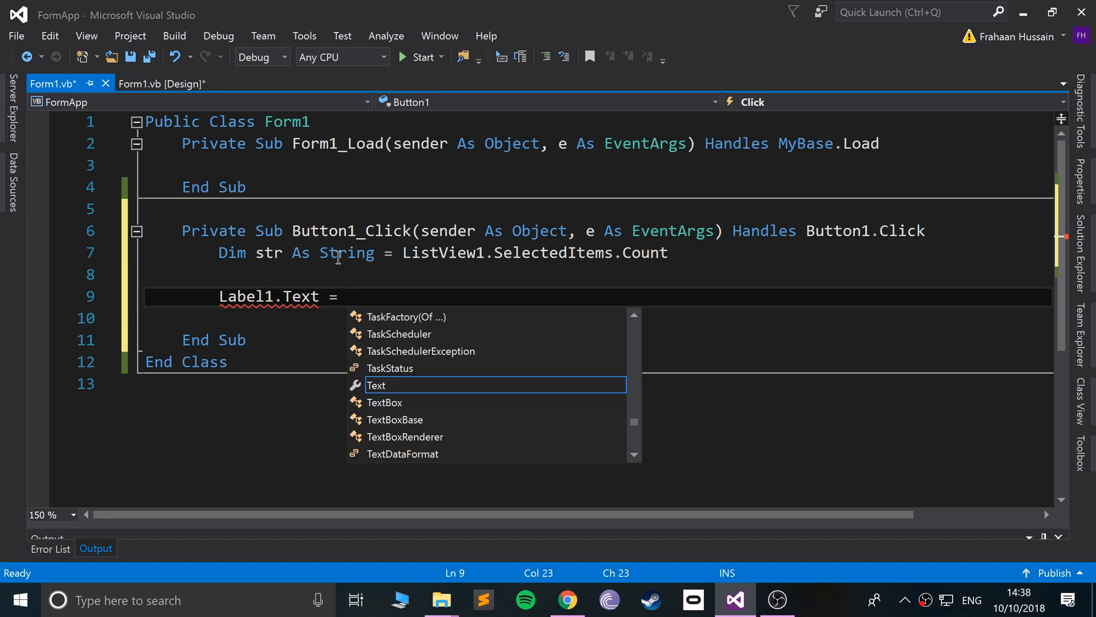
type("str")
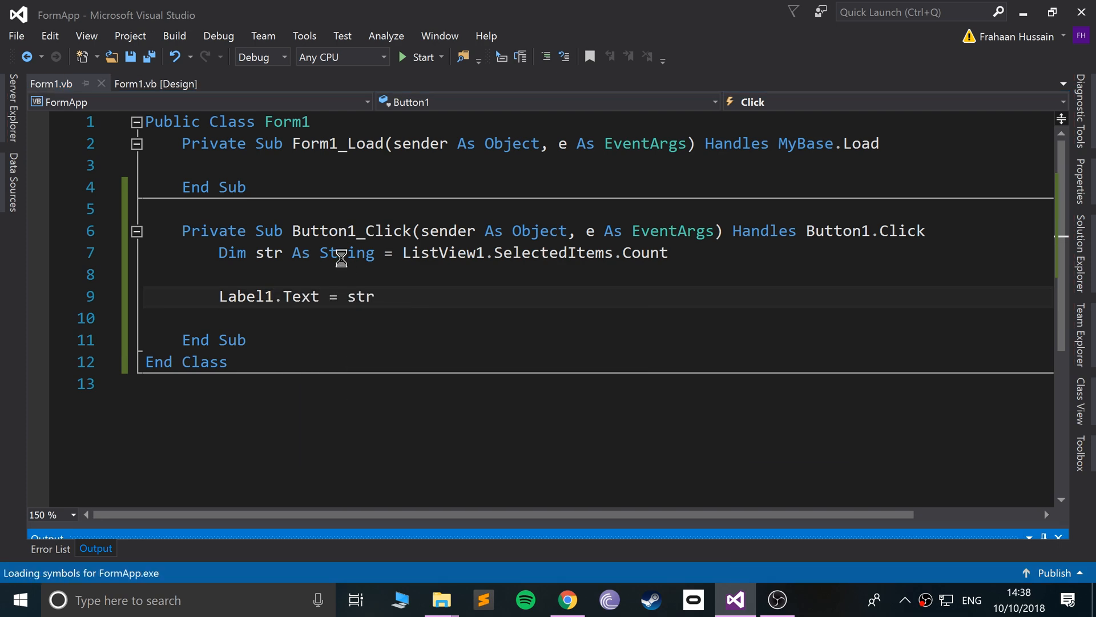
left_click(416, 56)
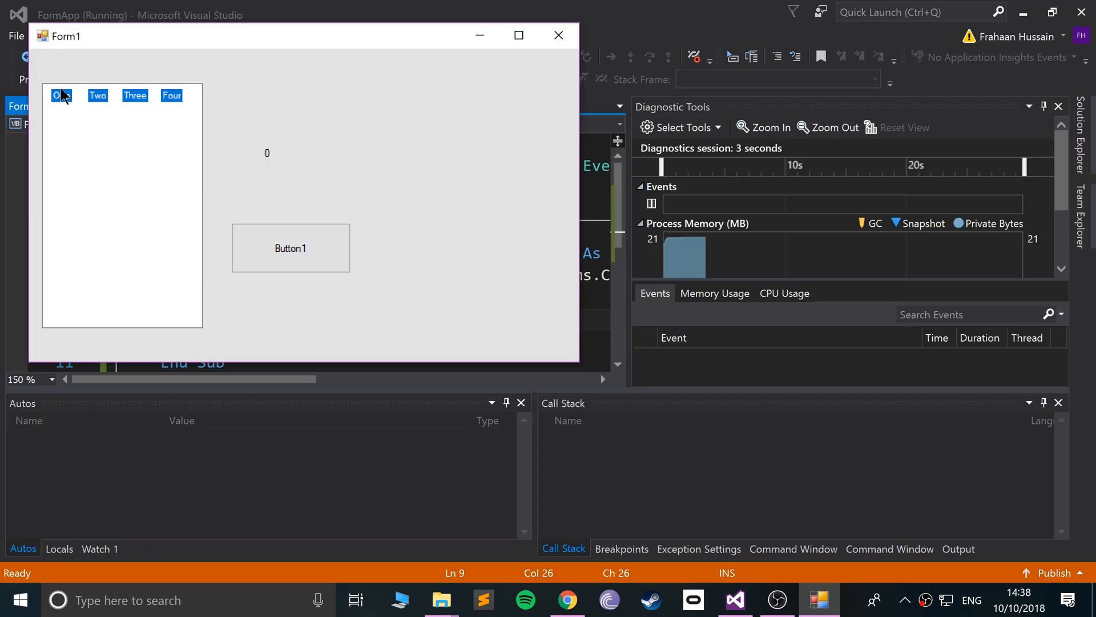
left_click(290, 247)
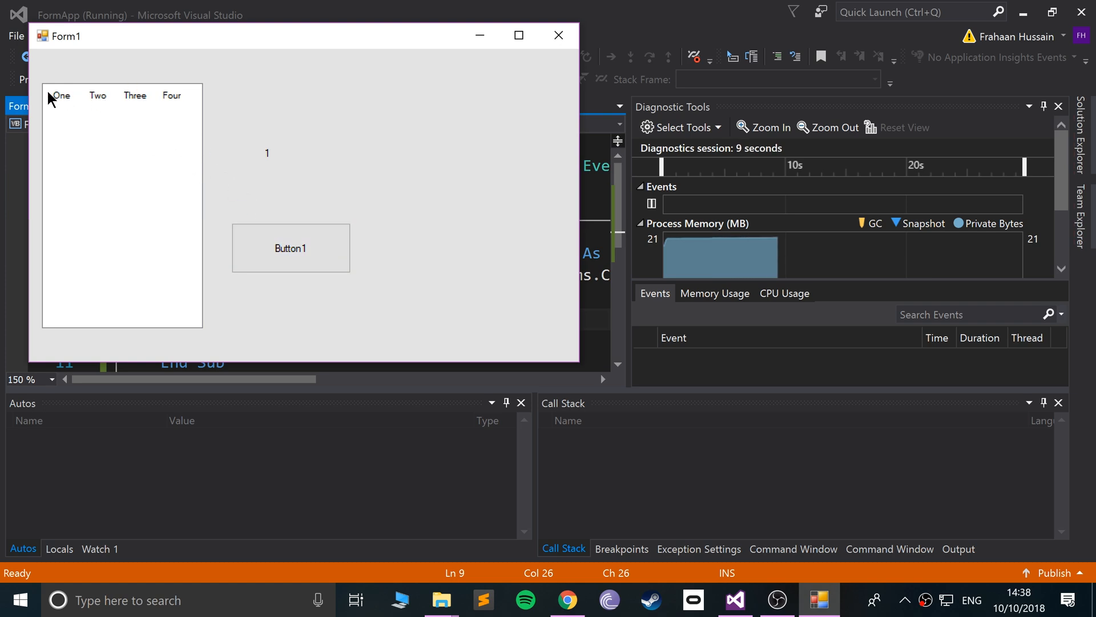
left_click(134, 95)
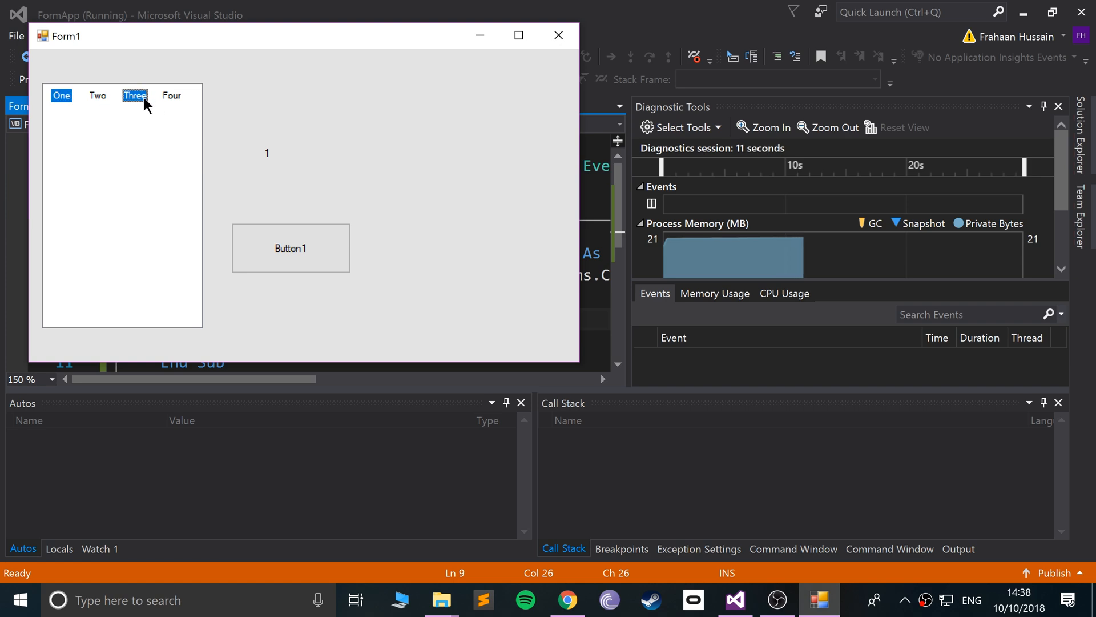
left_click(290, 248)
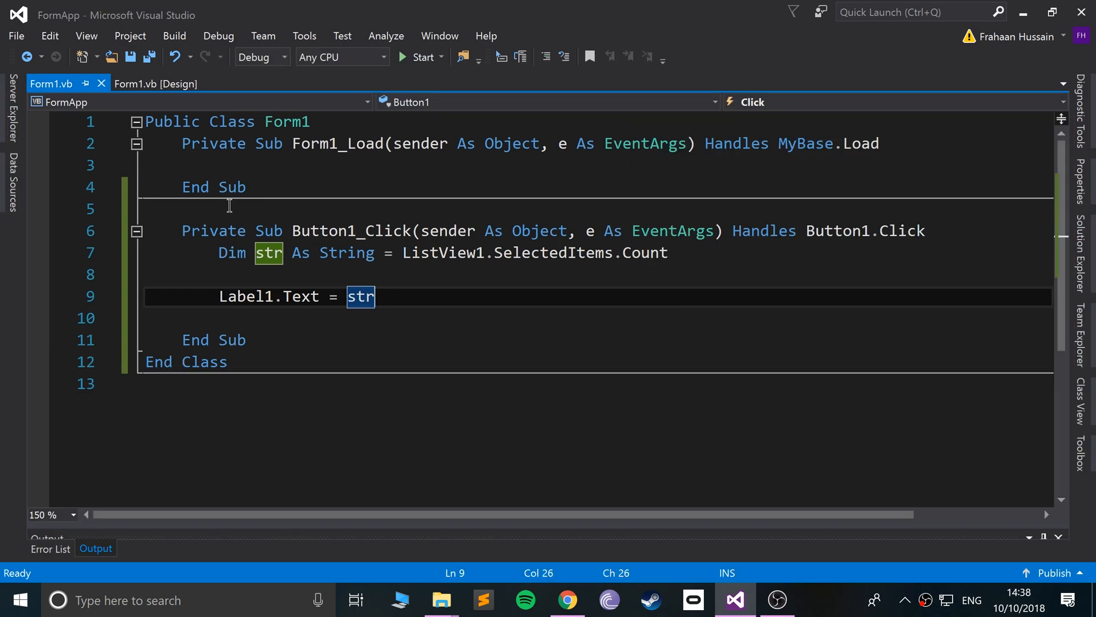
Drag the Form1.vb [Design] tab out into a floating window
left_click(156, 84)
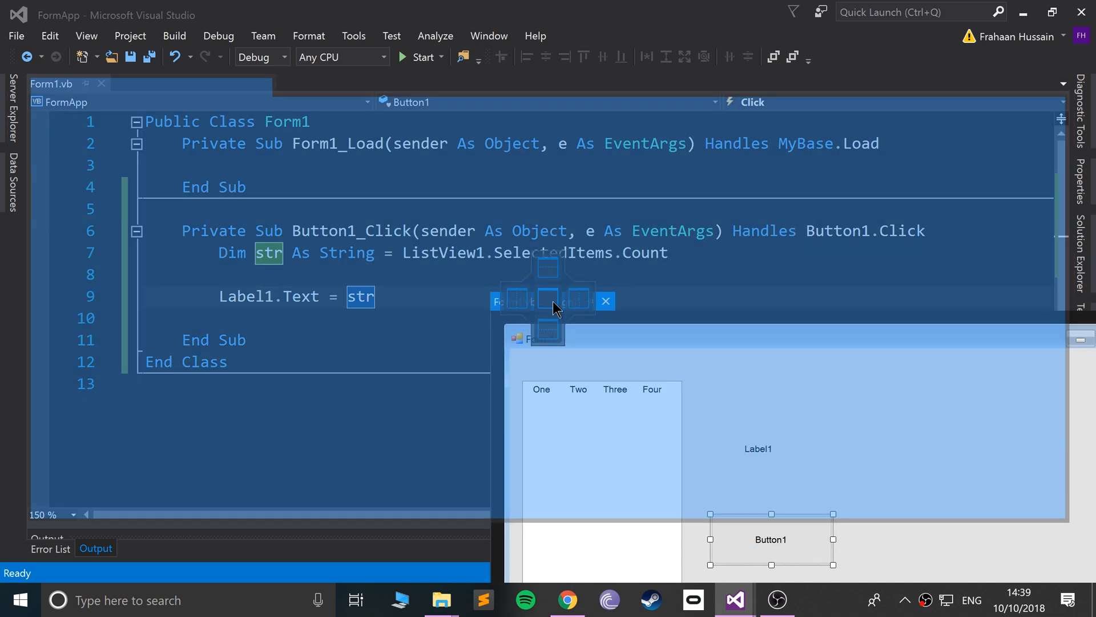
Dock the designer back as a tab and select Form1.vb [Design]
left_click(69, 84)
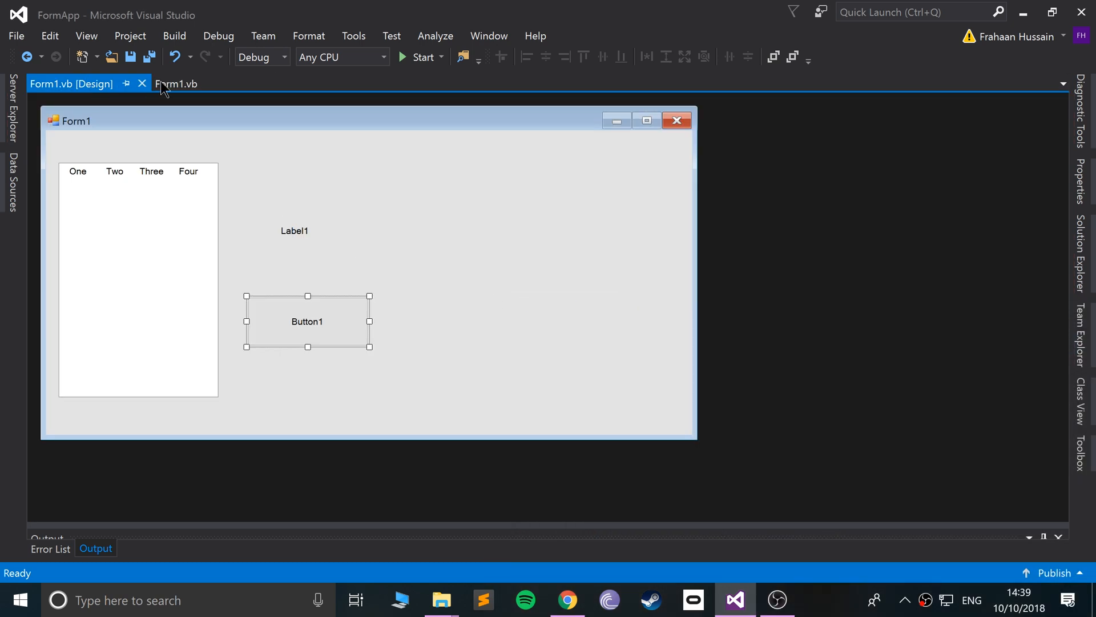
left_click(176, 84)
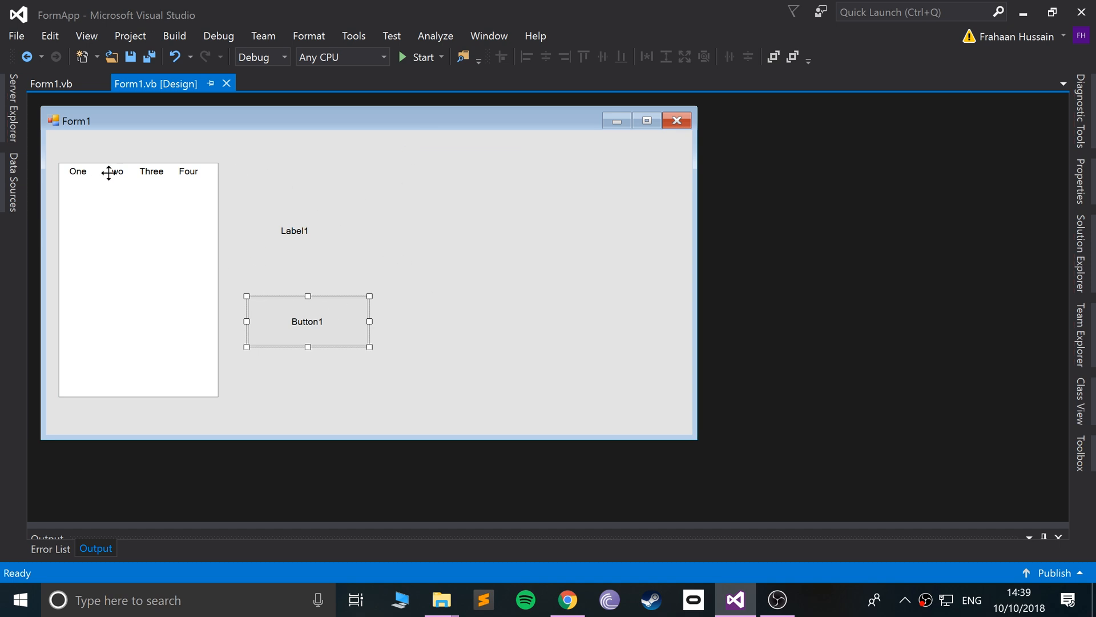
mouse_move(147, 156)
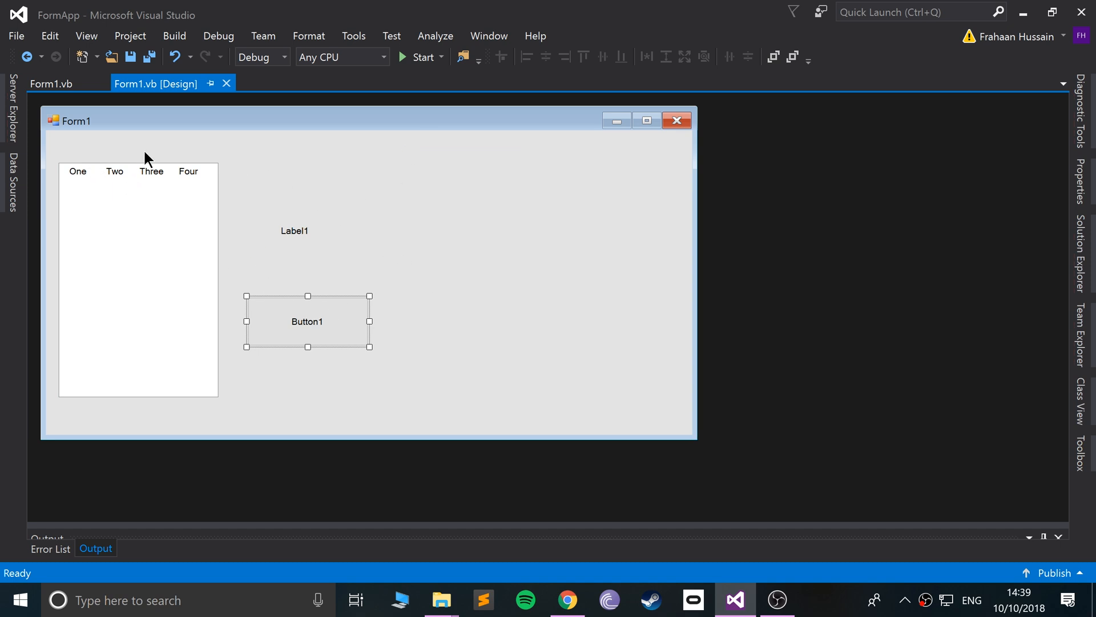